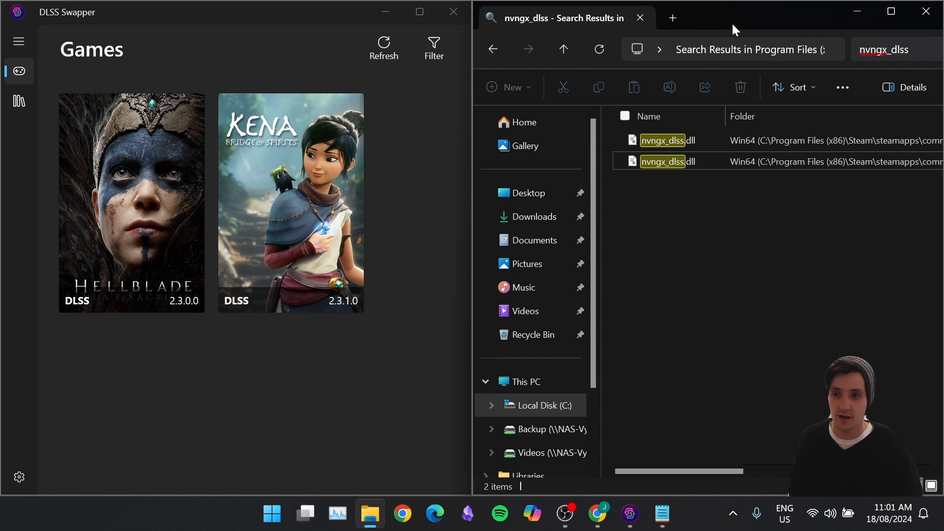
- Close the file properties, glance at the Library, then swap Hellblade from DLSS 2.3.0.0 to 3.7.20.0
{"action": "left_click", "coordinate": [891, 11]}
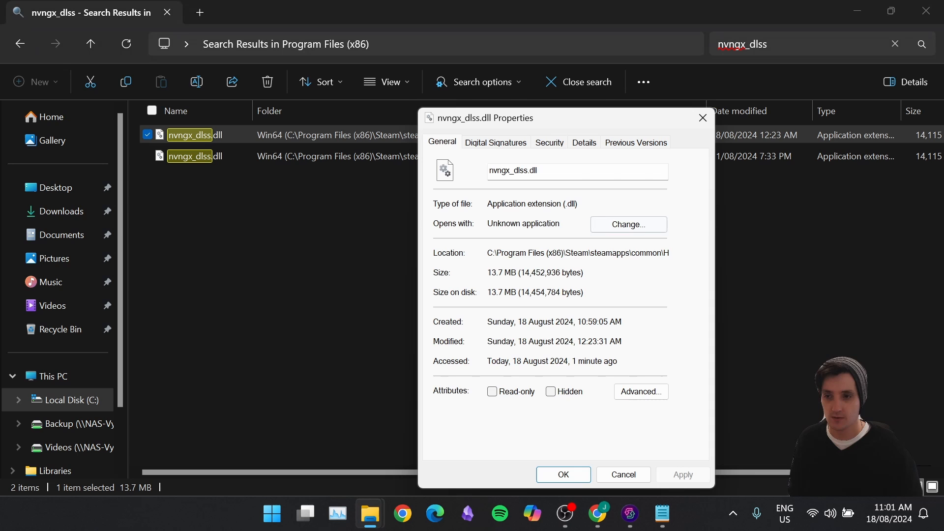
{"action": "left_click", "coordinate": [583, 143]}
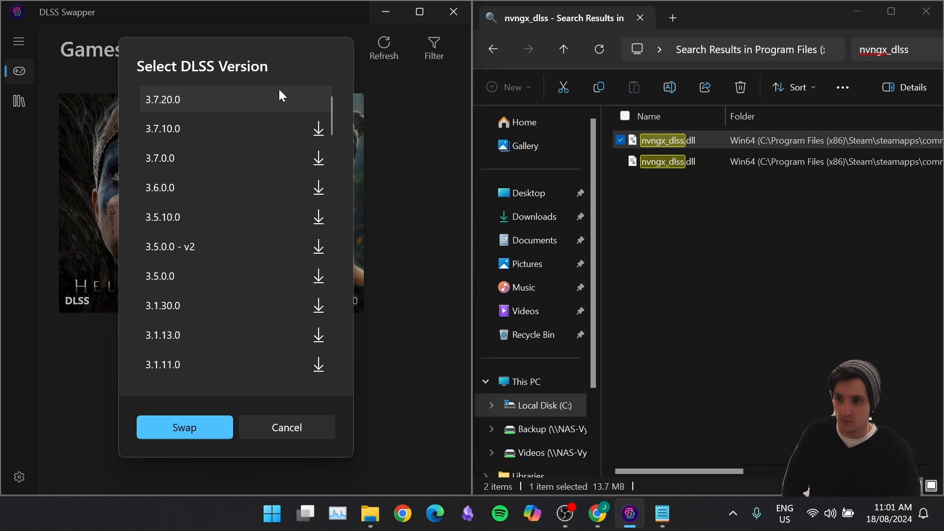
{"action": "mouse_move", "coordinate": [187, 110]}
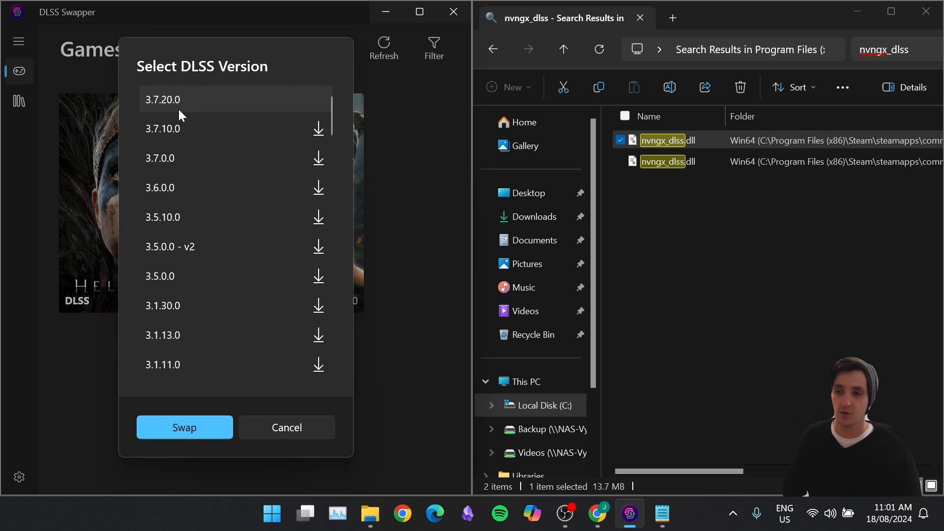
{"action": "mouse_move", "coordinate": [262, 129]}
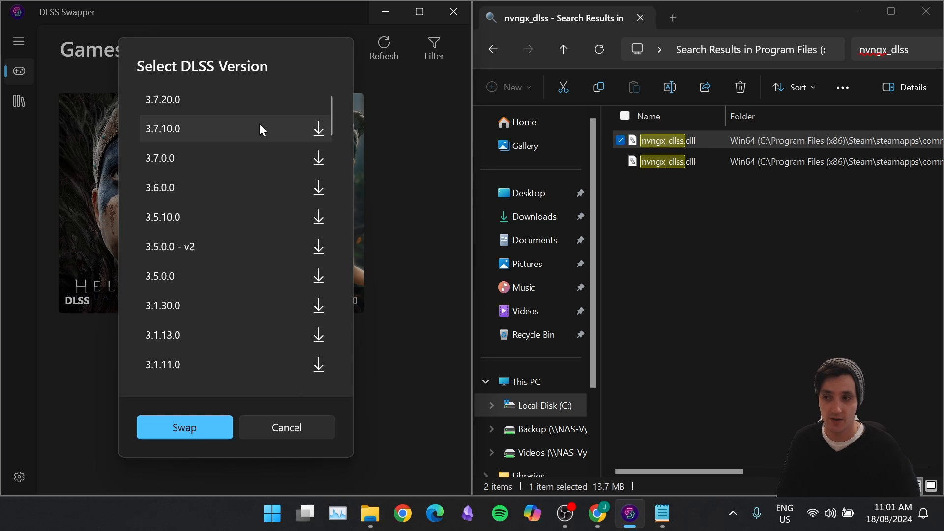
{"action": "mouse_move", "coordinate": [316, 135]}
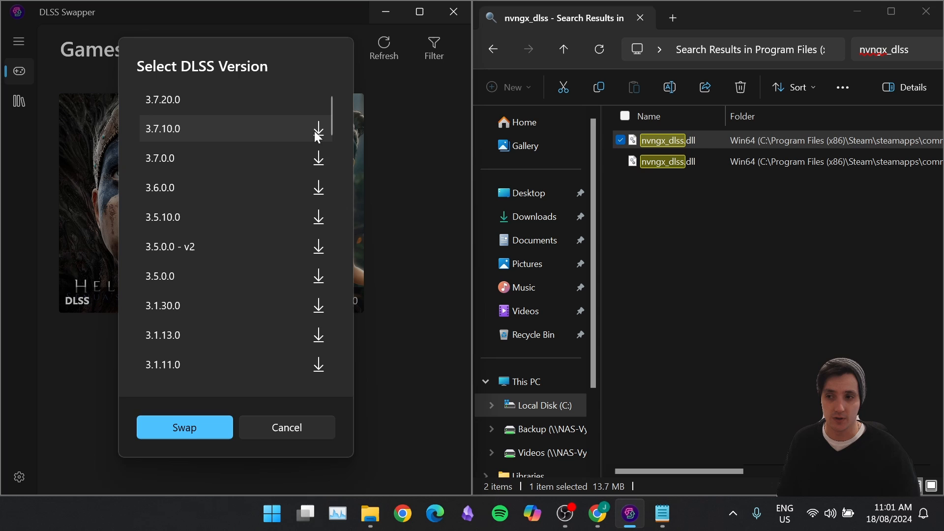
{"action": "left_click", "coordinate": [286, 427]}
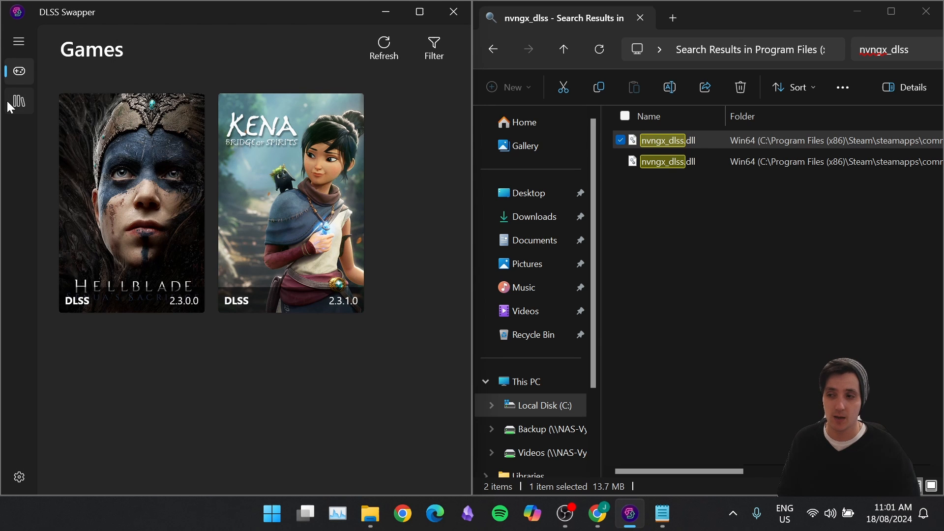
{"action": "left_click", "coordinate": [19, 101]}
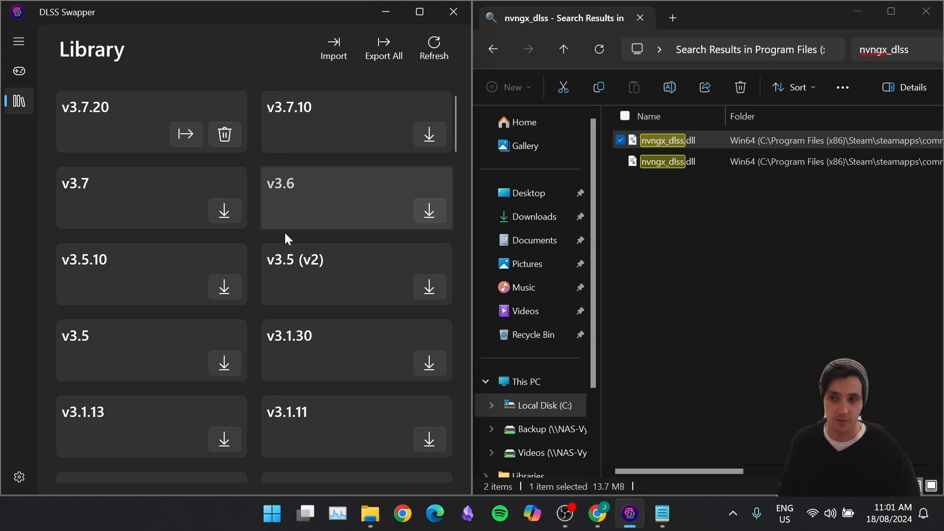
{"action": "left_click", "coordinate": [19, 71]}
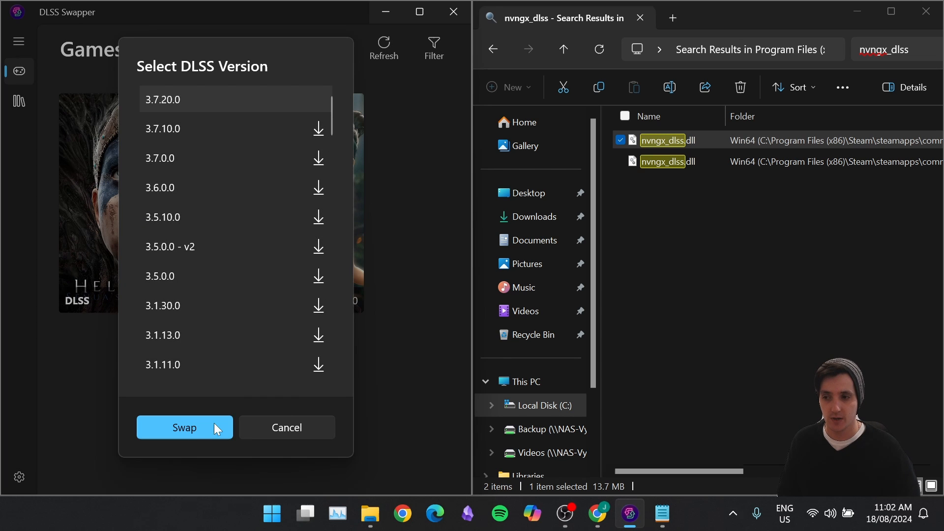
{"action": "left_click", "coordinate": [184, 427]}
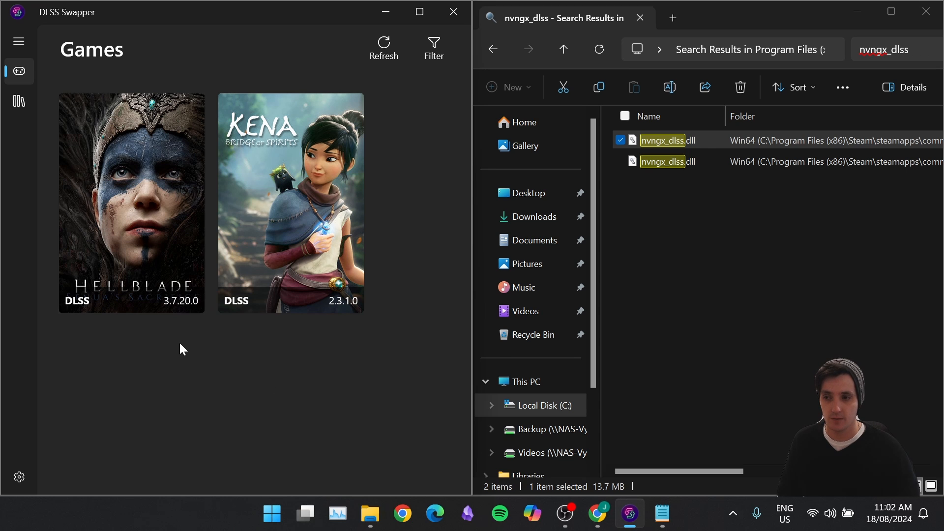
{"action": "mouse_move", "coordinate": [191, 314]}
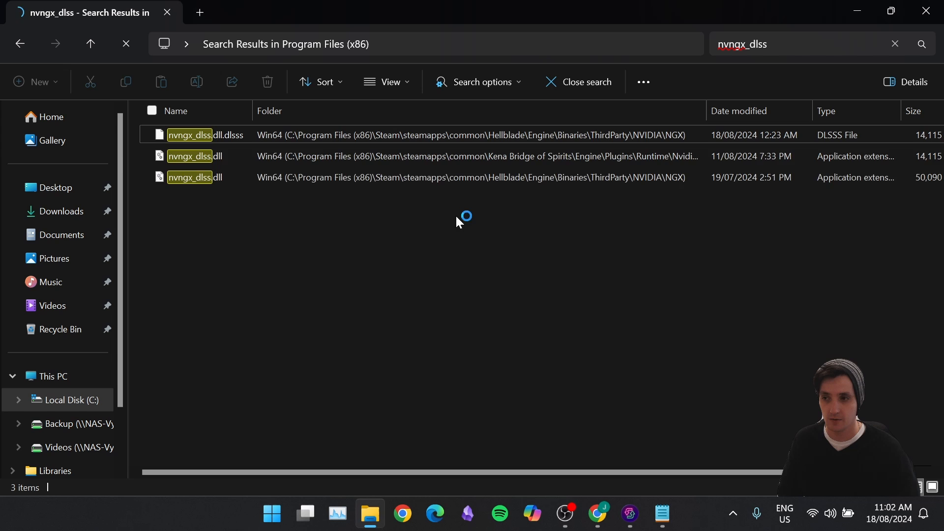
{"action": "mouse_move", "coordinate": [338, 169]}
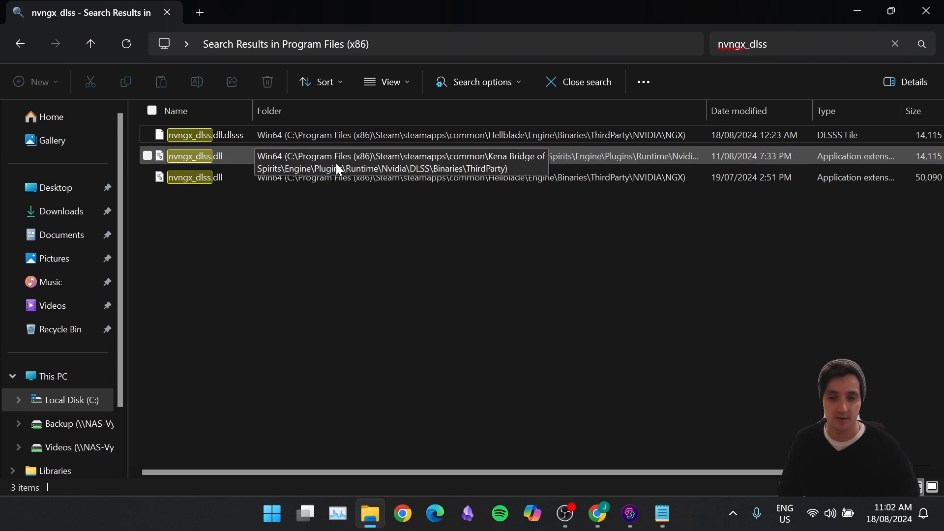
- Check Hellblade's new nvngx_dlss.dll properties: NVIDIA Corporation signature and version 3.7.20.0
{"action": "left_click", "coordinate": [188, 176]}
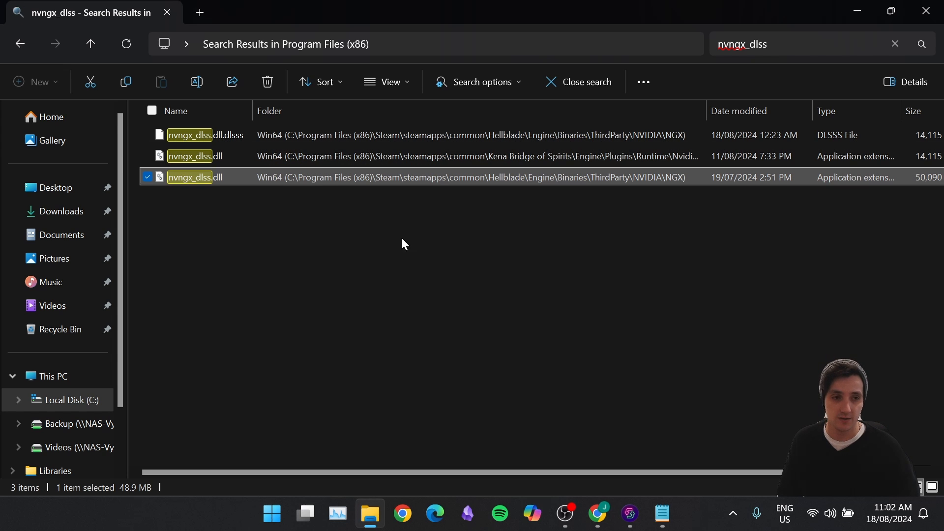
{"action": "right_click", "coordinate": [189, 177]}
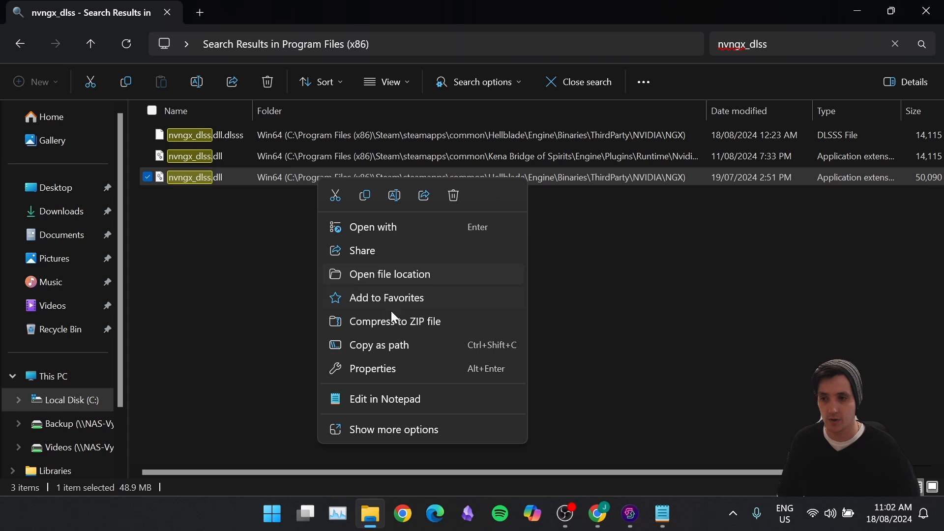
{"action": "left_click", "coordinate": [372, 368]}
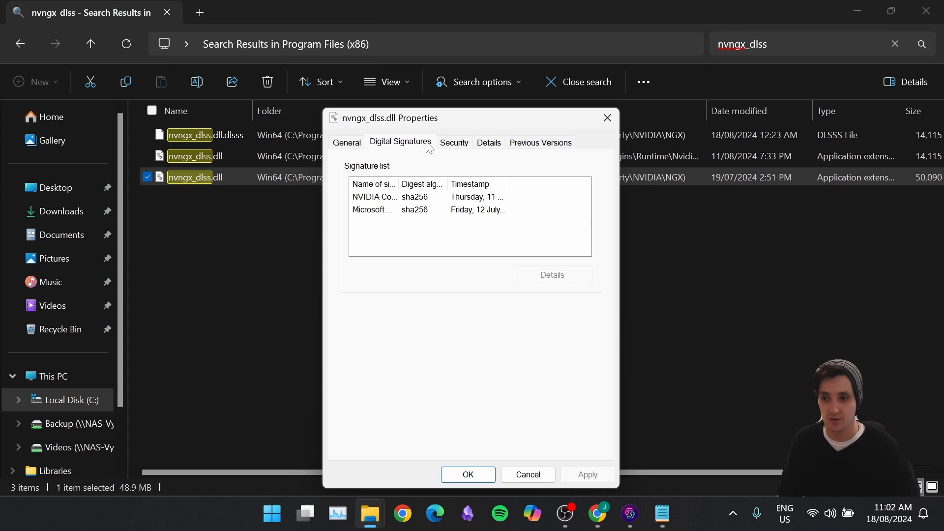
{"action": "left_click", "coordinate": [388, 197]}
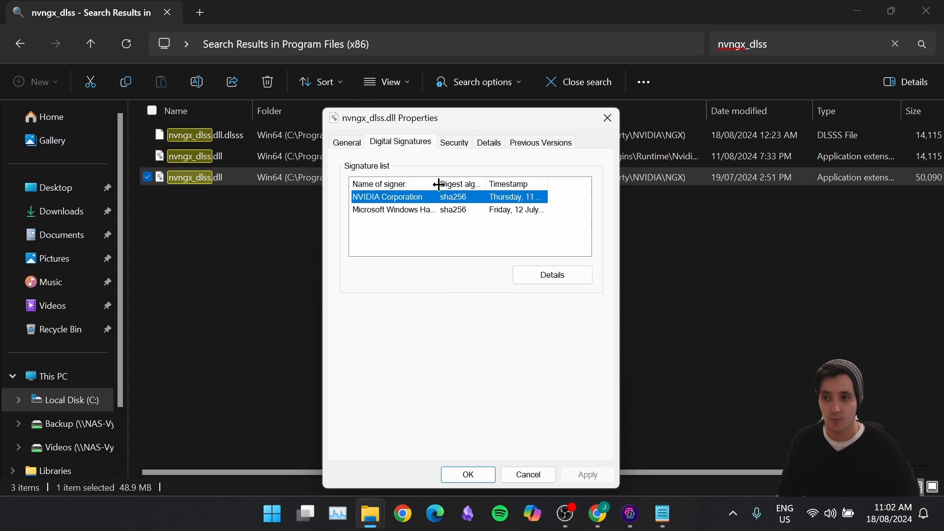
{"action": "left_click", "coordinate": [488, 142]}
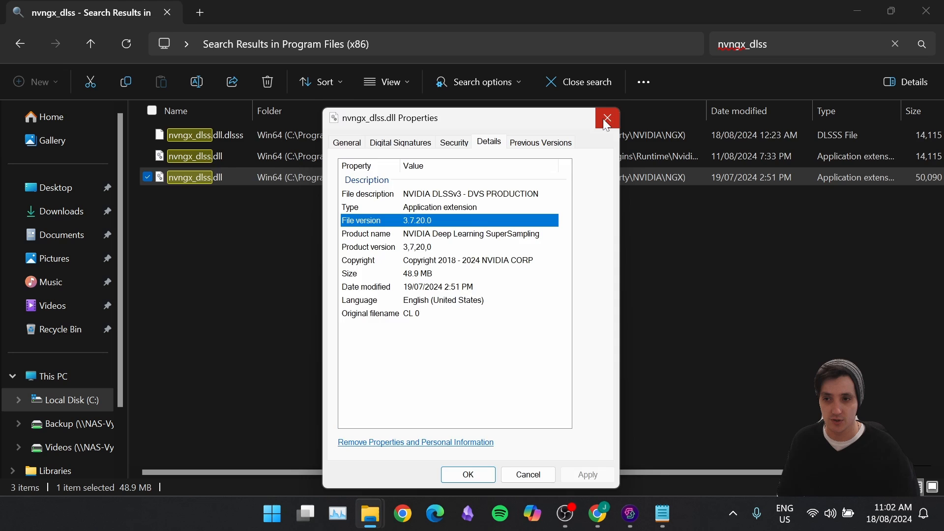
{"action": "left_click", "coordinate": [606, 118]}
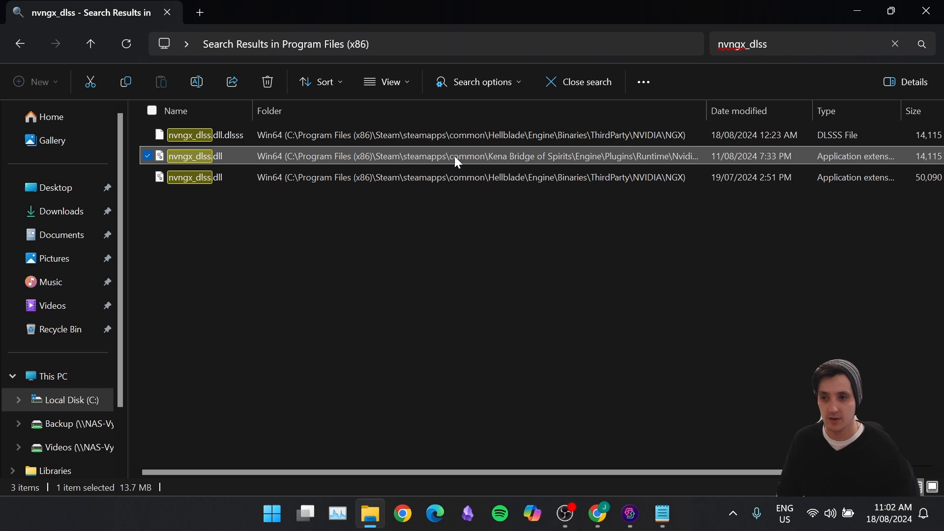
{"action": "mouse_move", "coordinate": [452, 156]}
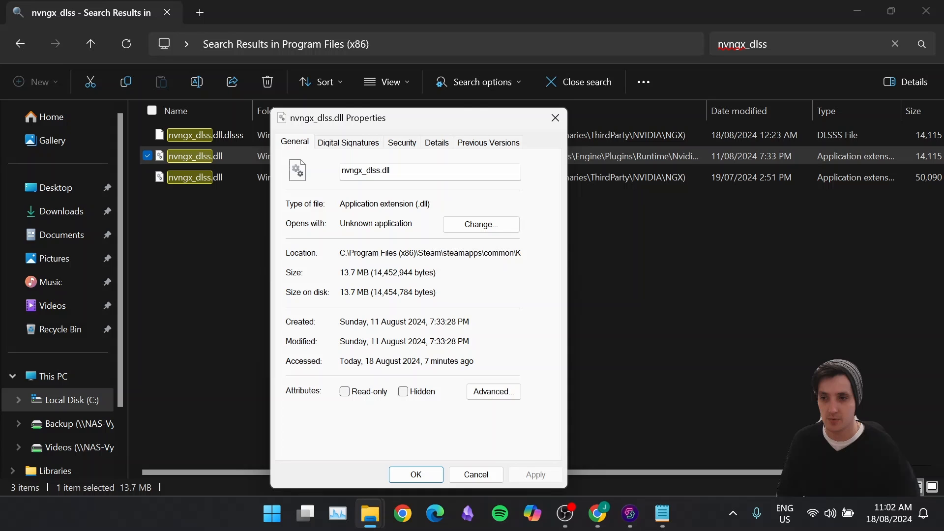
{"action": "left_click", "coordinate": [436, 142]}
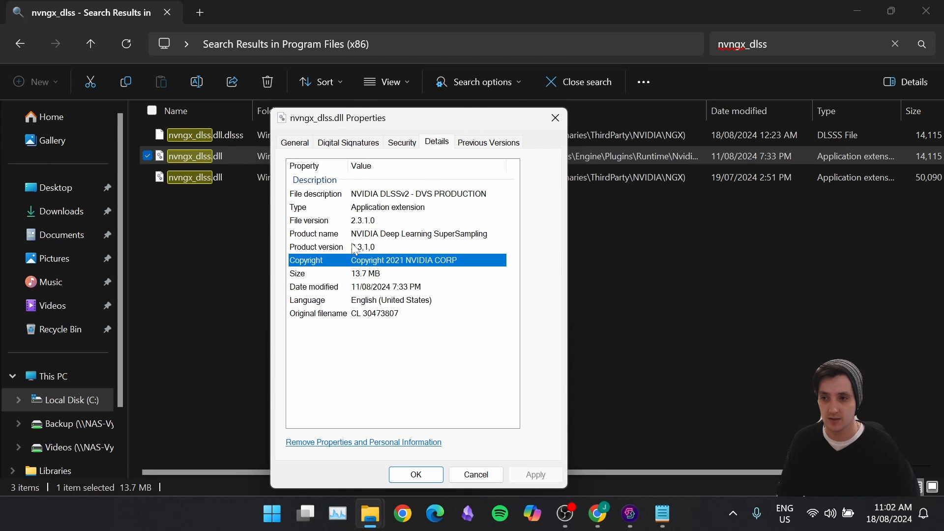
{"action": "left_click", "coordinate": [554, 117]}
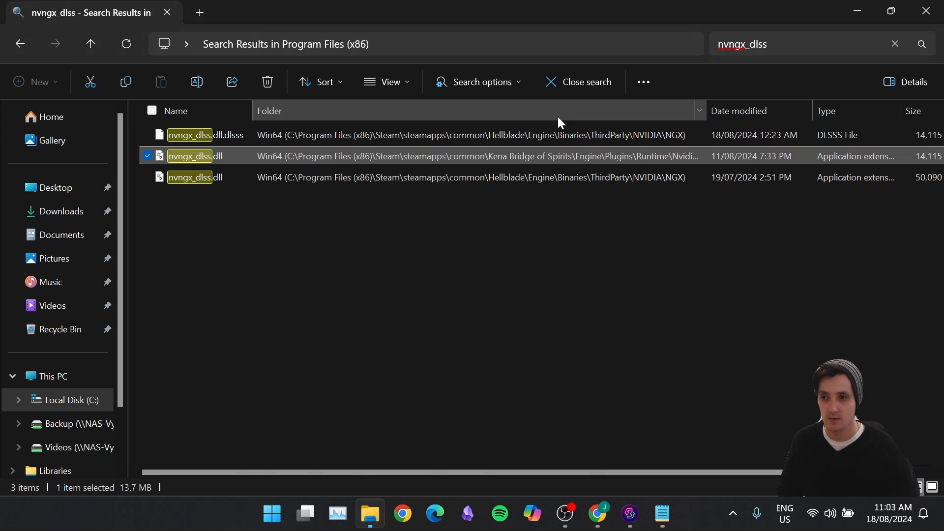
- Open Kena's nvngx_dlss.dll file location and show the Win64 folder's full path
{"action": "right_click", "coordinate": [190, 156]}
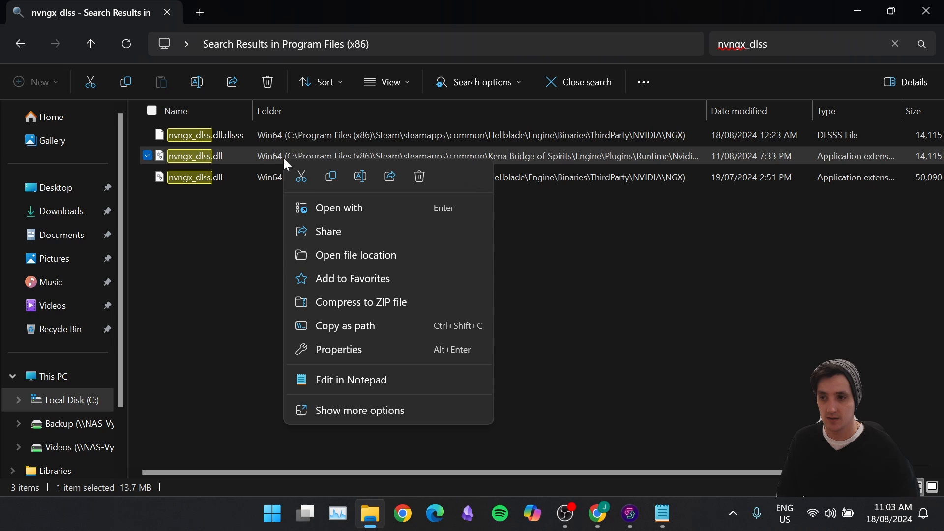
{"action": "left_click", "coordinate": [355, 255]}
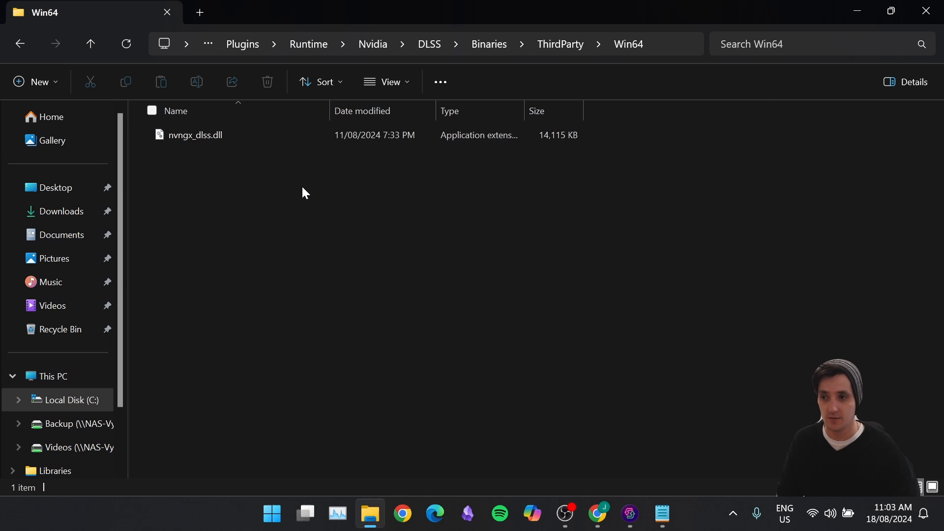
{"action": "left_click", "coordinate": [195, 134]}
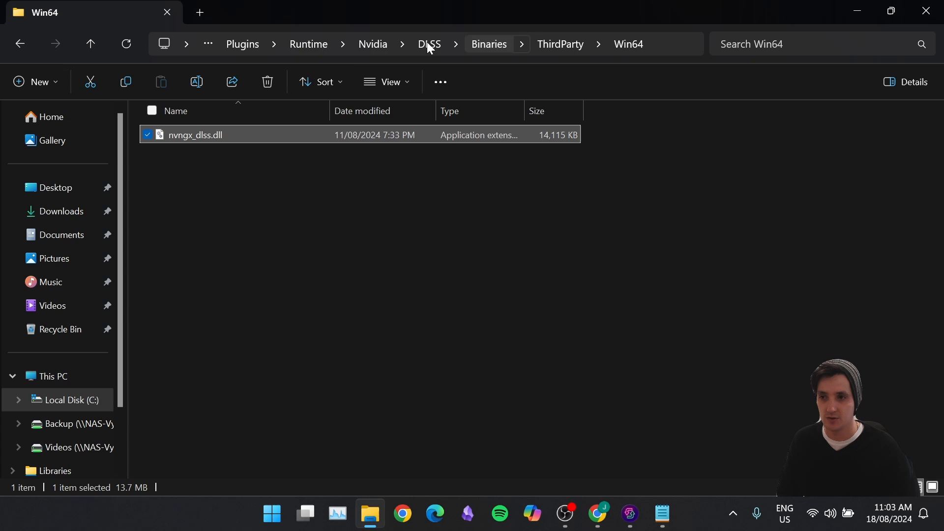
{"action": "left_click", "coordinate": [422, 44]}
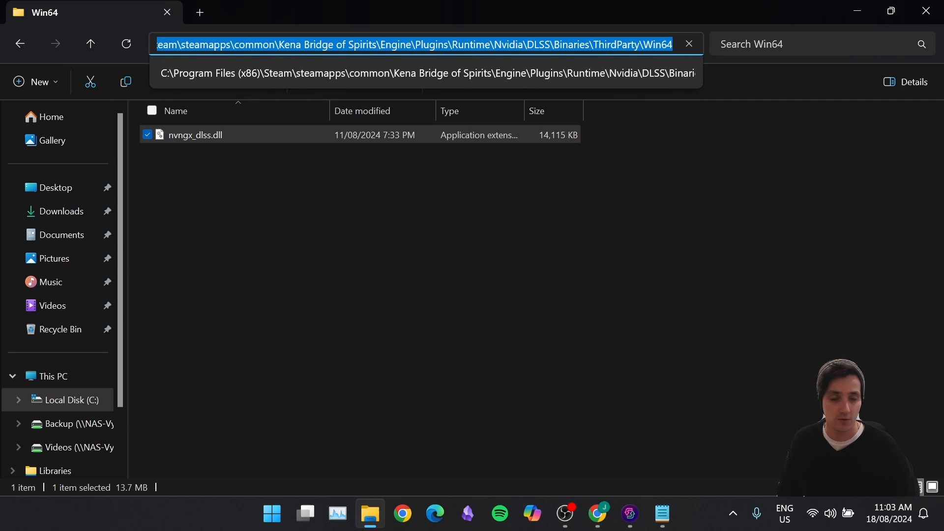
{"action": "left_click", "coordinate": [425, 291]}
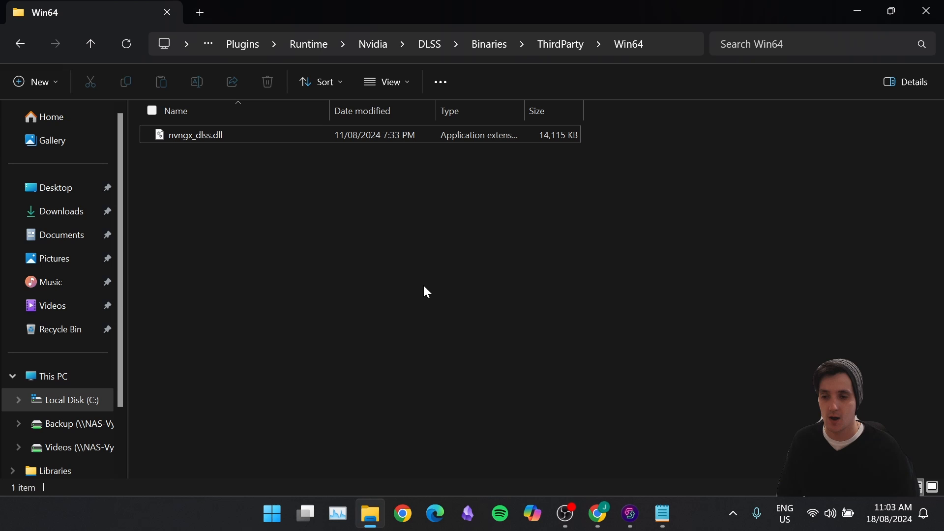
- Download the NVIDIA DLSS DLL 3.7.20 zip from TechPowerUp and view it in Chrome's downloads
{"action": "left_click", "coordinate": [597, 514]}
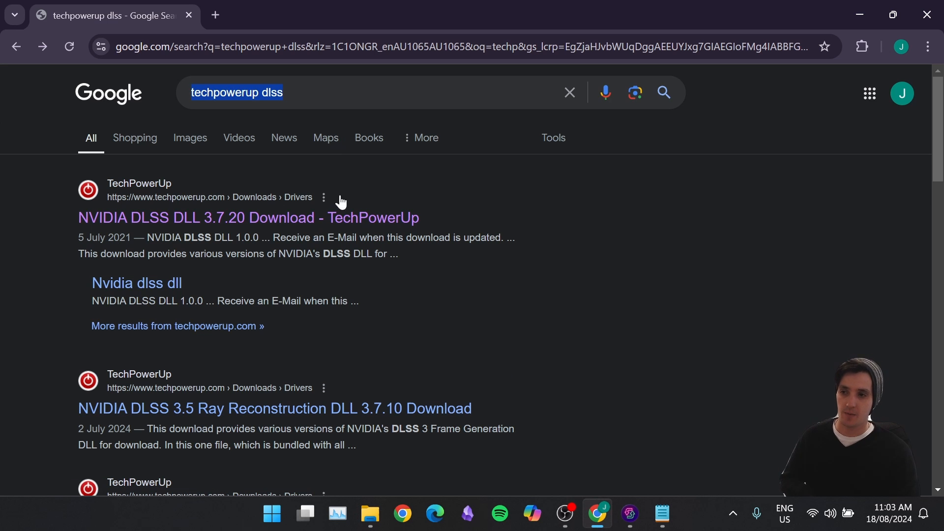
{"action": "left_click", "coordinate": [248, 217]}
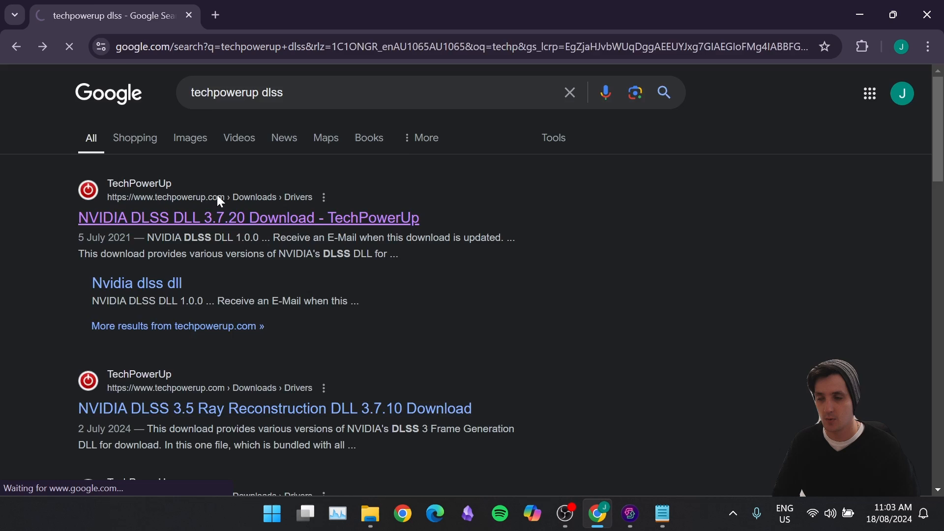
{"action": "left_click", "coordinate": [248, 218]}
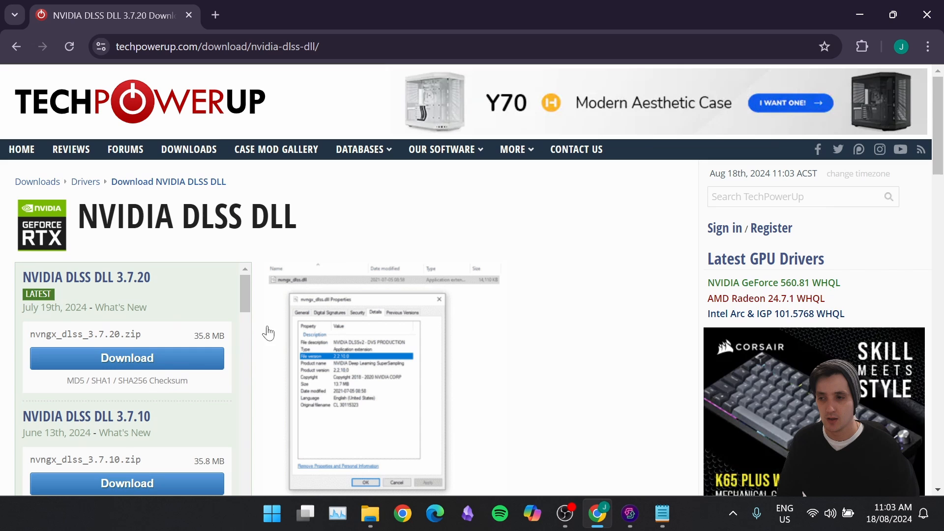
{"action": "left_click", "coordinate": [126, 357]}
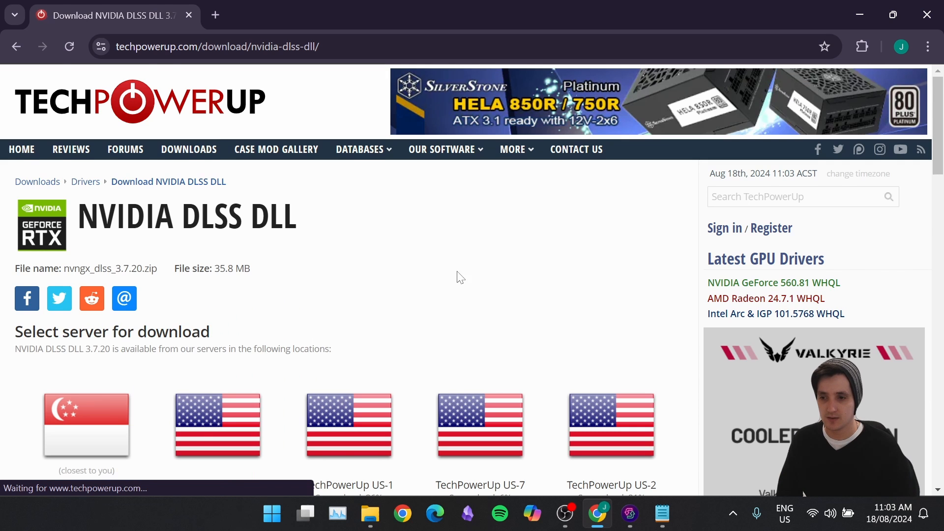
{"action": "scroll", "scroll_direction": "down", "scroll_amount": 3}
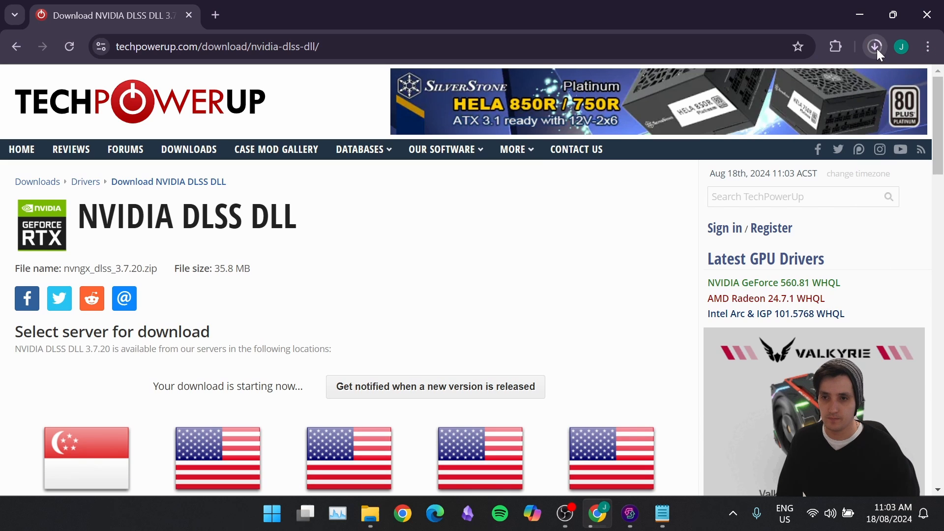
{"action": "left_click", "coordinate": [875, 46]}
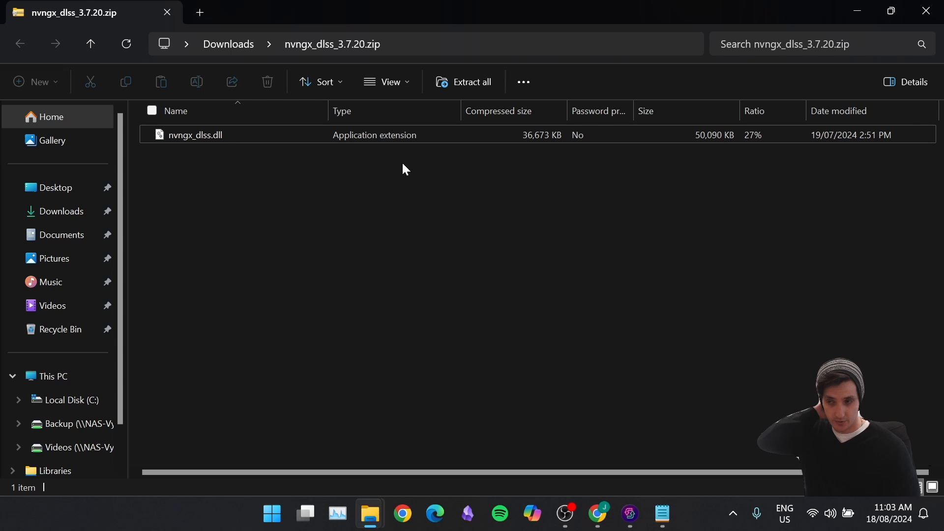
- Extract all of the nvngx_dlss_3.7.20 zip into the Downloads folder
{"action": "left_click", "coordinate": [194, 135]}
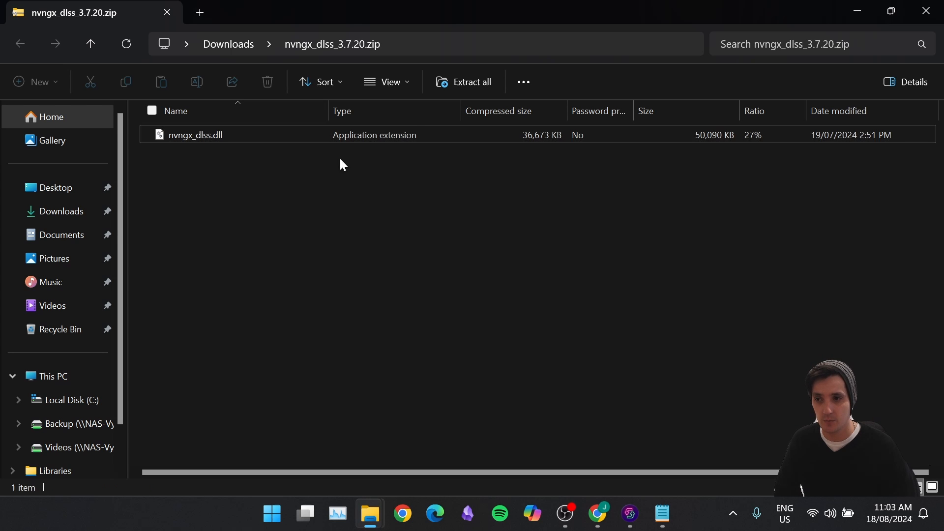
{"action": "left_click", "coordinate": [470, 82]}
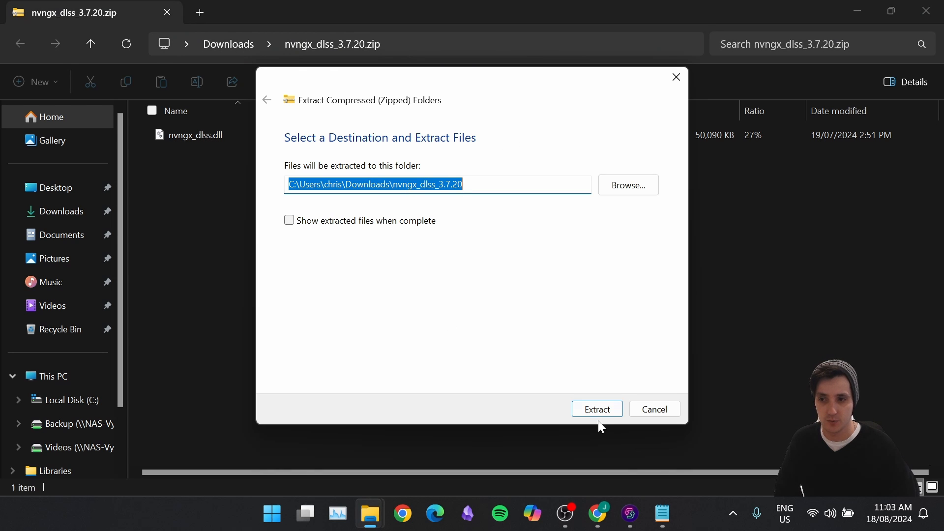
{"action": "left_click", "coordinate": [596, 409]}
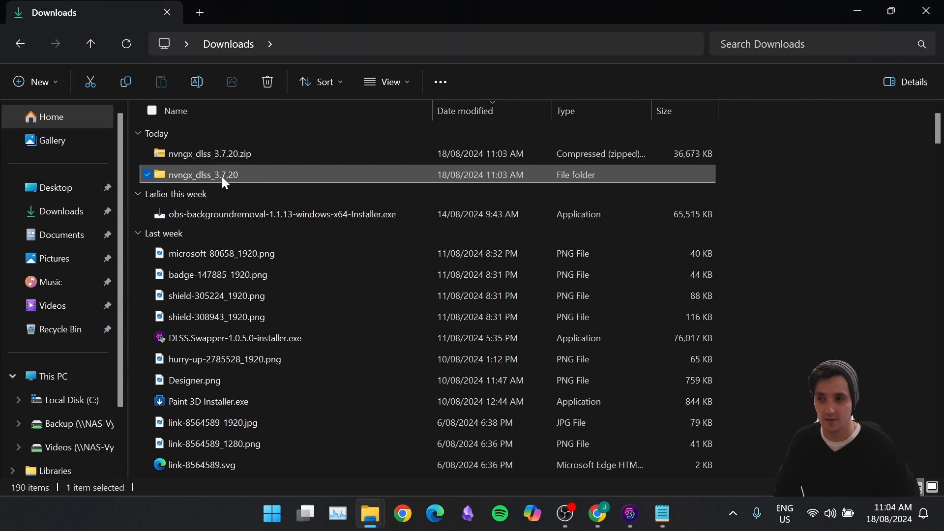
- In the nvngx_dlss_3.7.20 folder, verify nvngx_dlss.dll carries NVIDIA's digital signature
{"action": "double_click", "coordinate": [203, 175]}
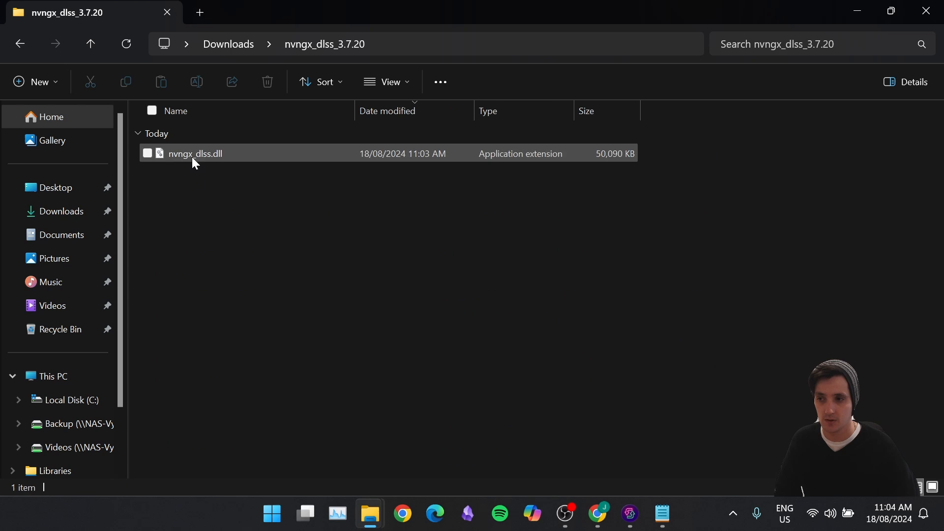
{"action": "right_click", "coordinate": [194, 153]}
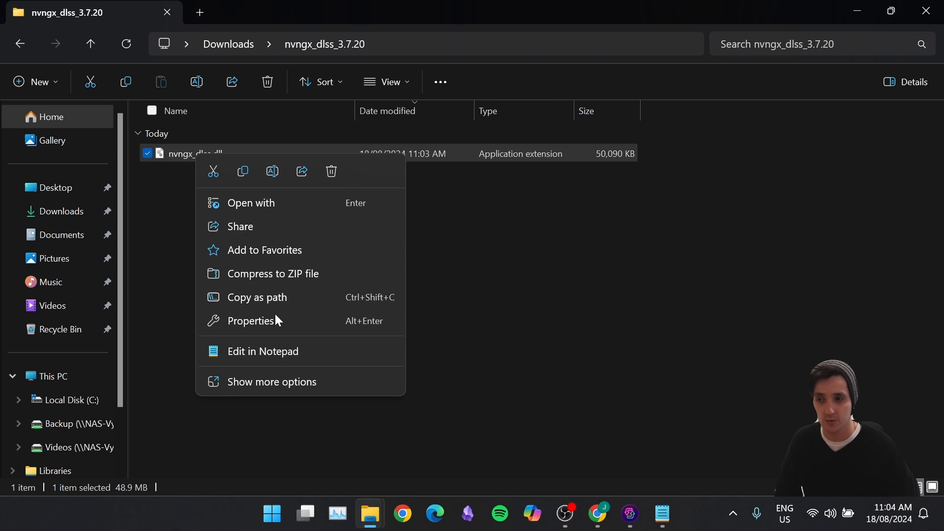
{"action": "left_click", "coordinate": [252, 320]}
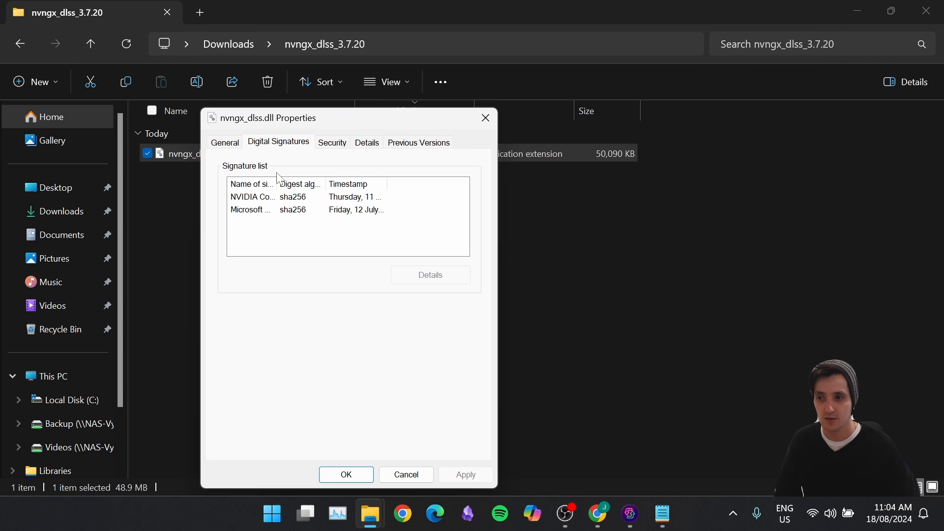
{"action": "left_click", "coordinate": [270, 196]}
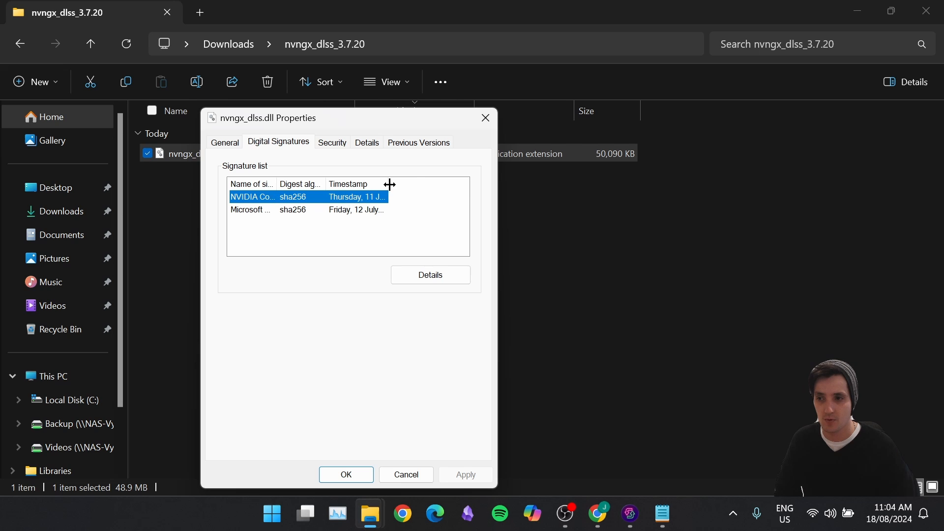
{"action": "left_click", "coordinate": [366, 142]}
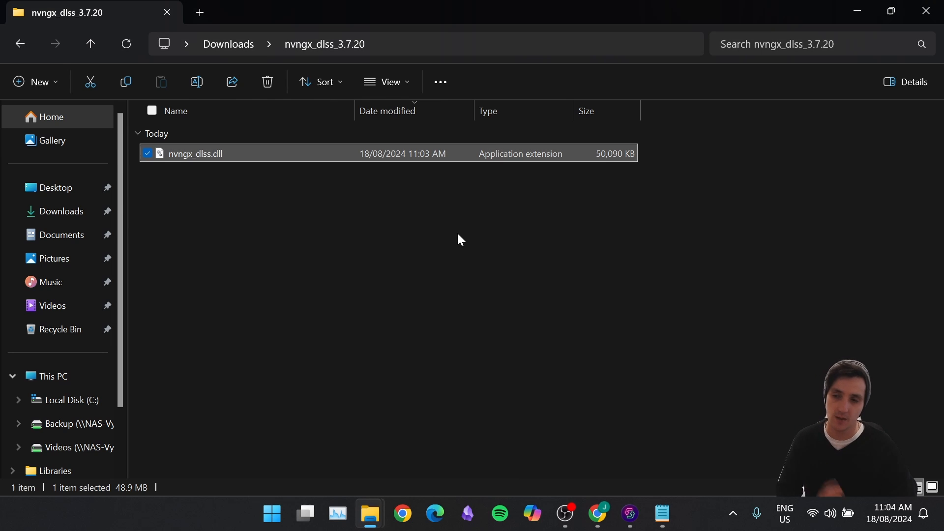
{"action": "mouse_move", "coordinate": [447, 228]}
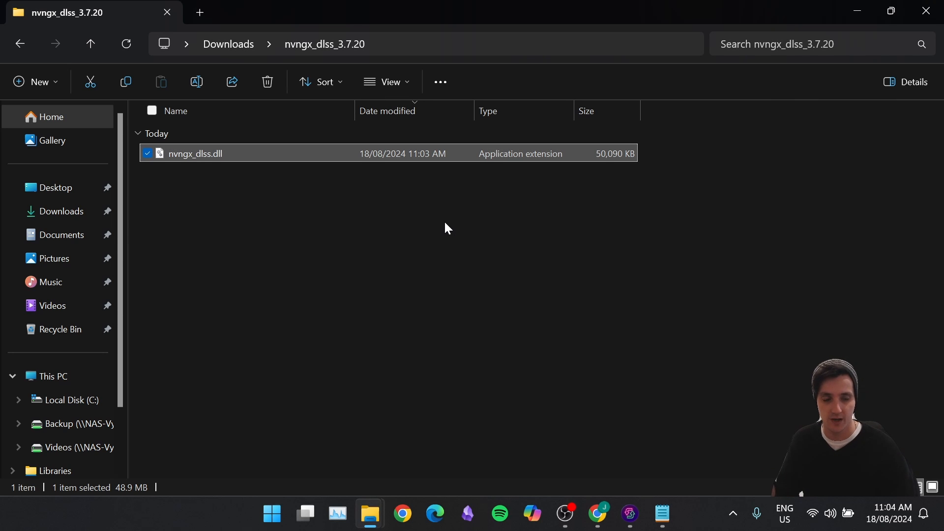
{"action": "mouse_move", "coordinate": [441, 223]}
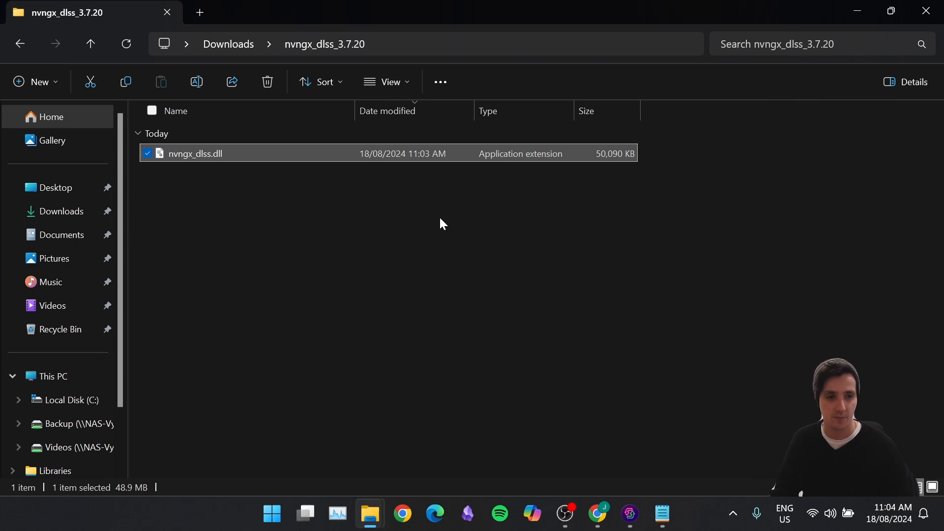
{"action": "mouse_move", "coordinate": [438, 216]}
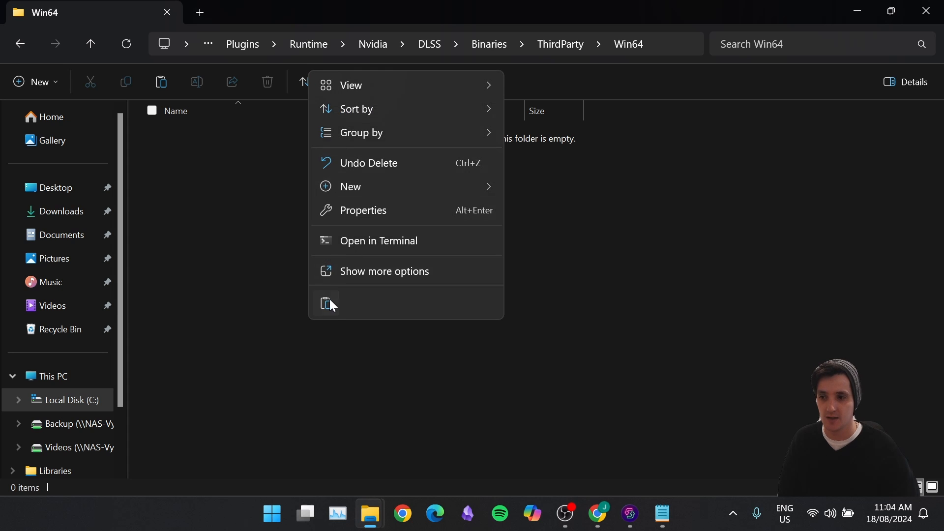
- Paste the new nvngx_dlss.dll into Kena's Win64 folder and confirm version 3.7.20.0
{"action": "left_click", "coordinate": [325, 302]}
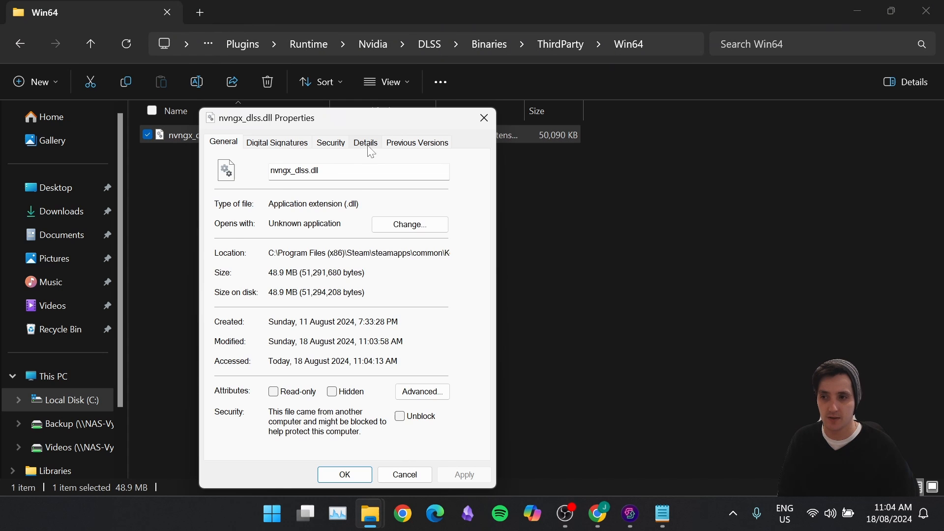
{"action": "left_click", "coordinate": [365, 143]}
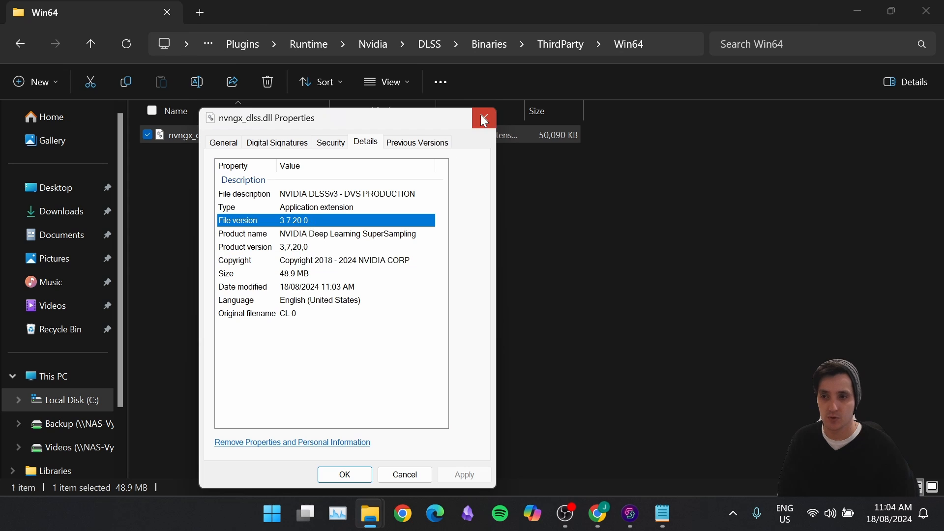
{"action": "left_click", "coordinate": [483, 118]}
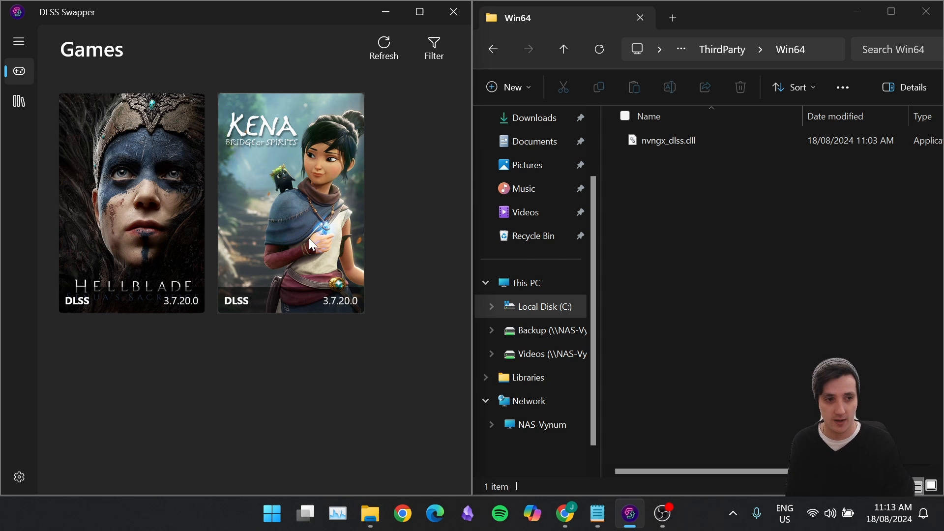
{"action": "mouse_move", "coordinate": [311, 336]}
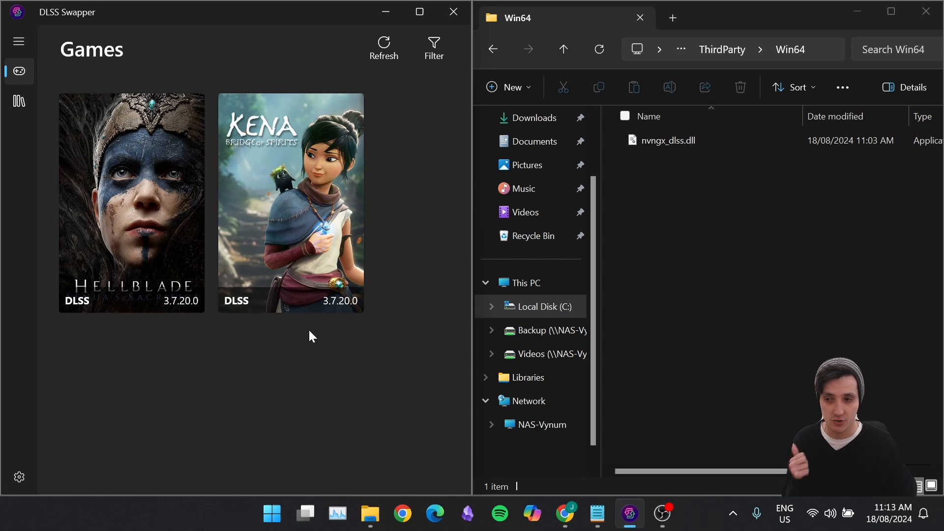
{"action": "mouse_move", "coordinate": [303, 353]}
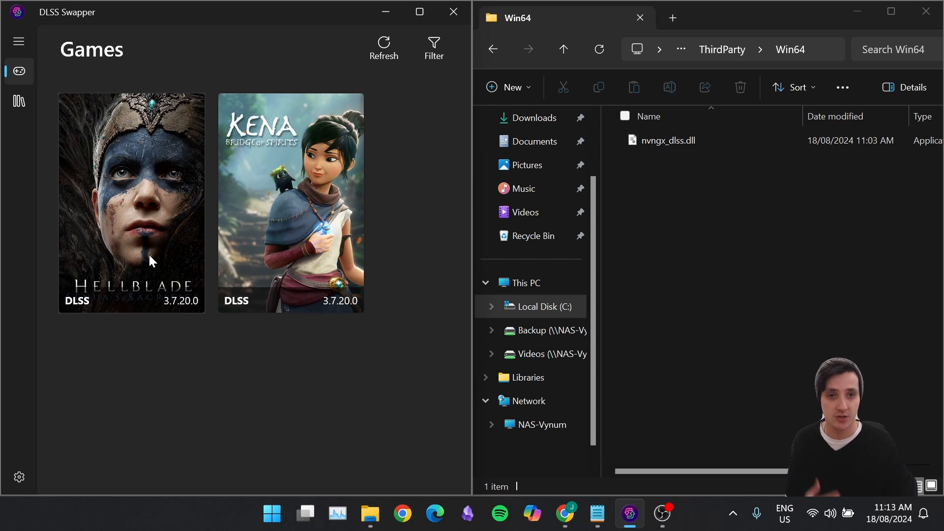
{"action": "left_click", "coordinate": [131, 202]}
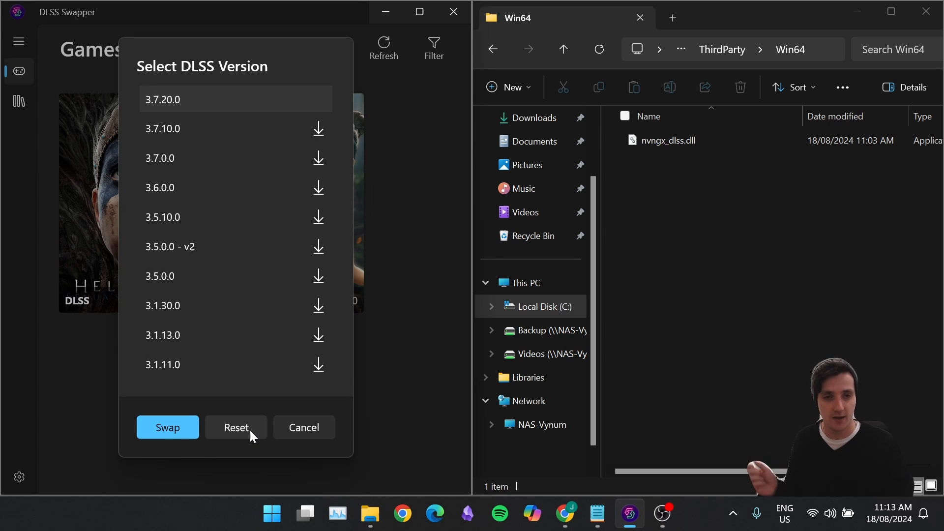
{"action": "left_click", "coordinate": [167, 427]}
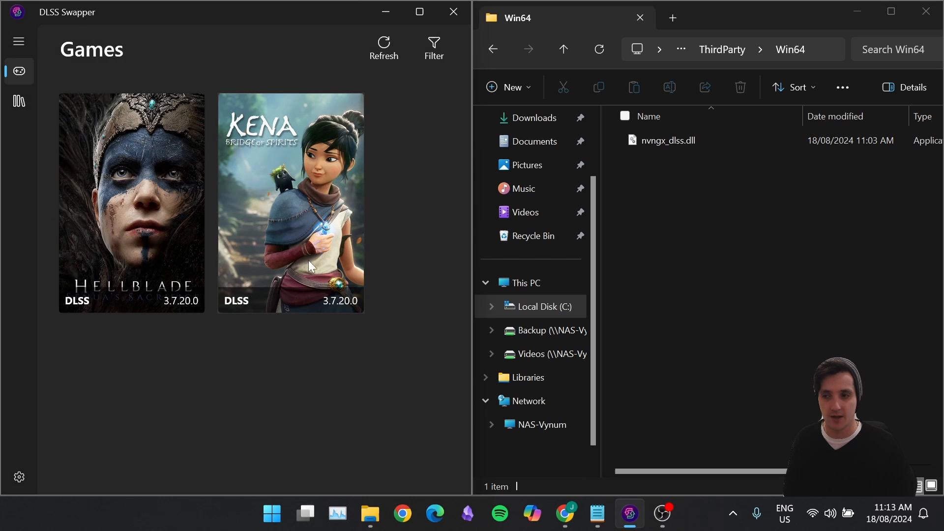